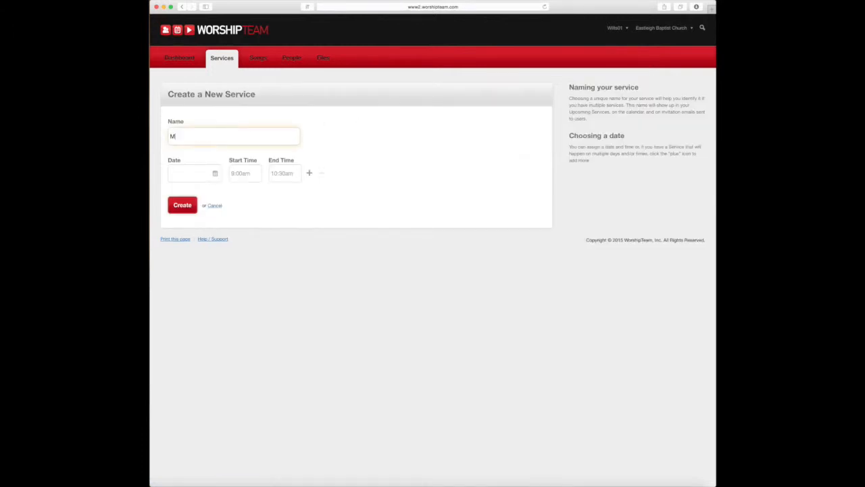
# - Fill in 'Morning Service', date 05/31/2015, 10:30am to 12:00pm, and submit it
pyautogui.write('orning Servic')
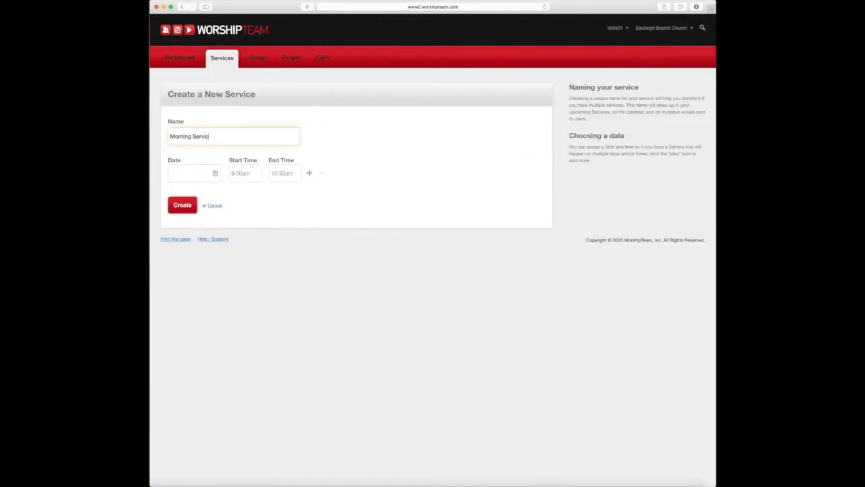
pyautogui.click(193, 173)
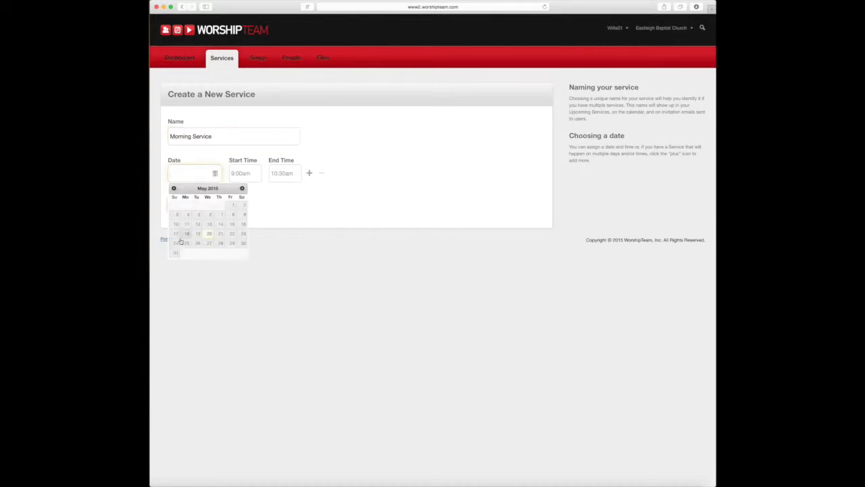
pyautogui.click(175, 252)
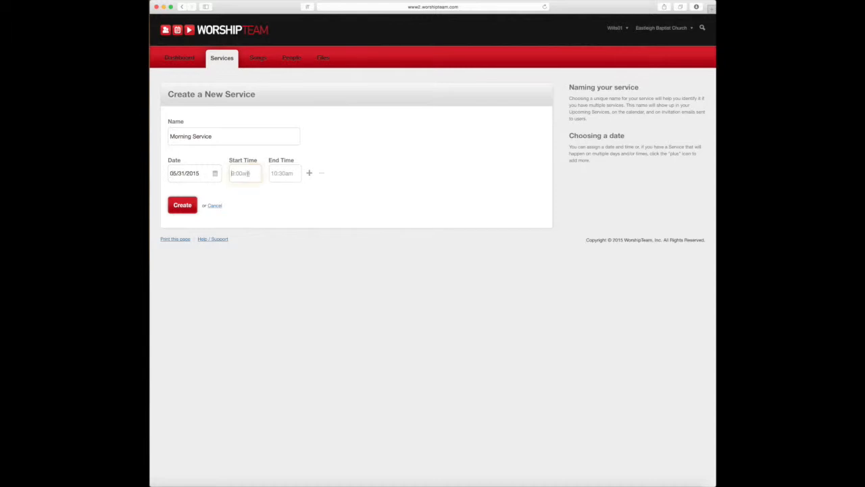
pyautogui.write('10:30am')
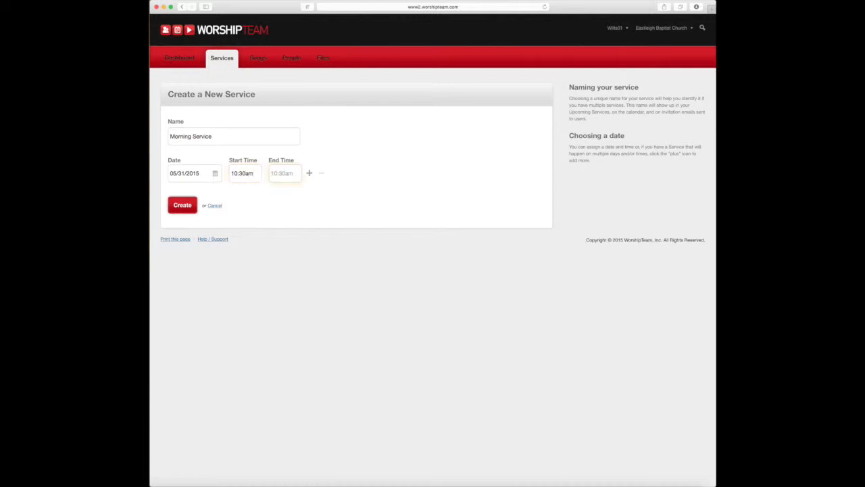
pyautogui.write('12:00pm')
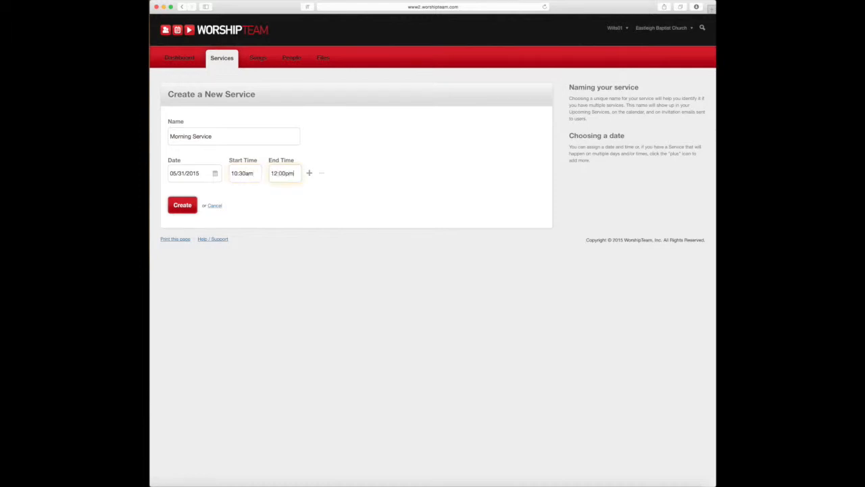
pyautogui.click(182, 205)
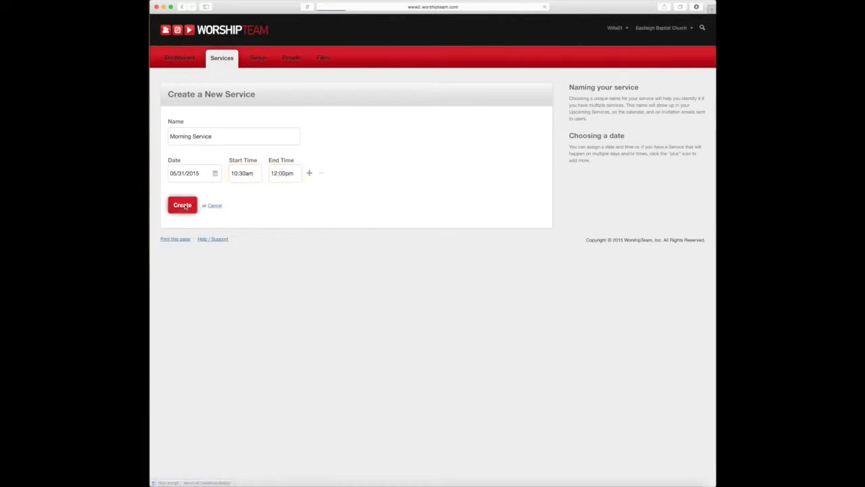
# - Finish creating the Morning Service and let its 05/31/15 service page load
pyautogui.click(182, 205)
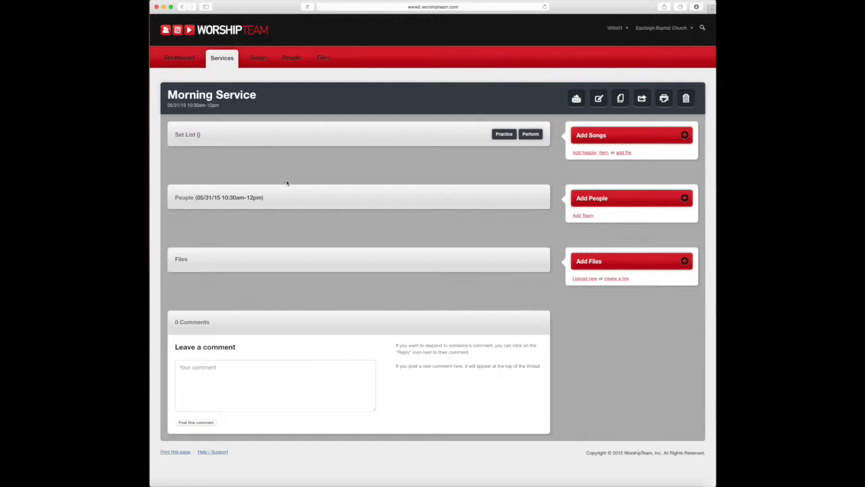
pyautogui.moveTo(304, 178)
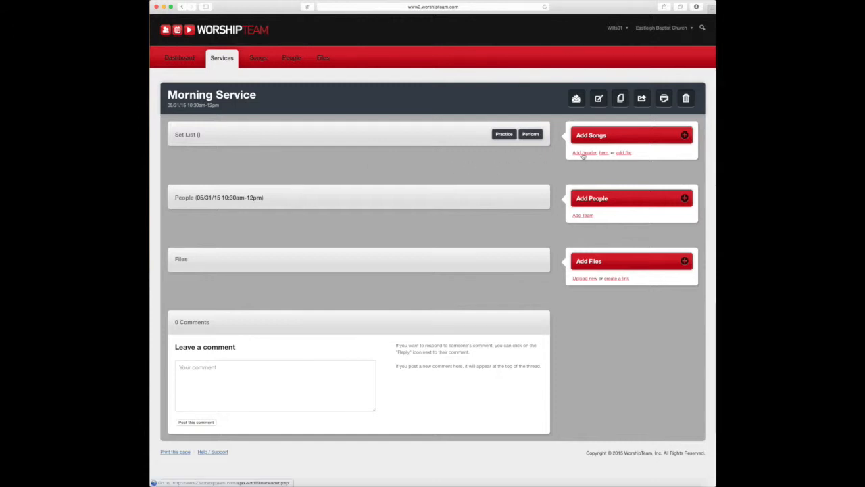
# - Add a 'DRAFT - Update this line with status of OoS' header to the Morning Service set list
pyautogui.click(584, 152)
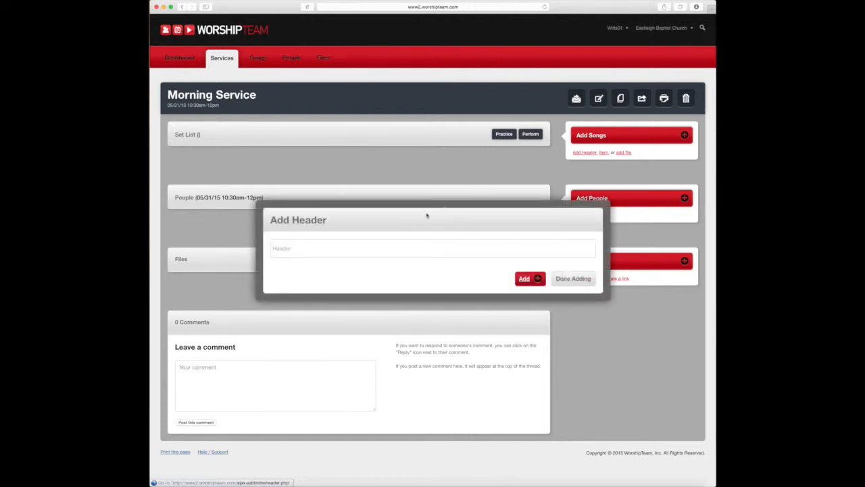
pyautogui.write('DA')
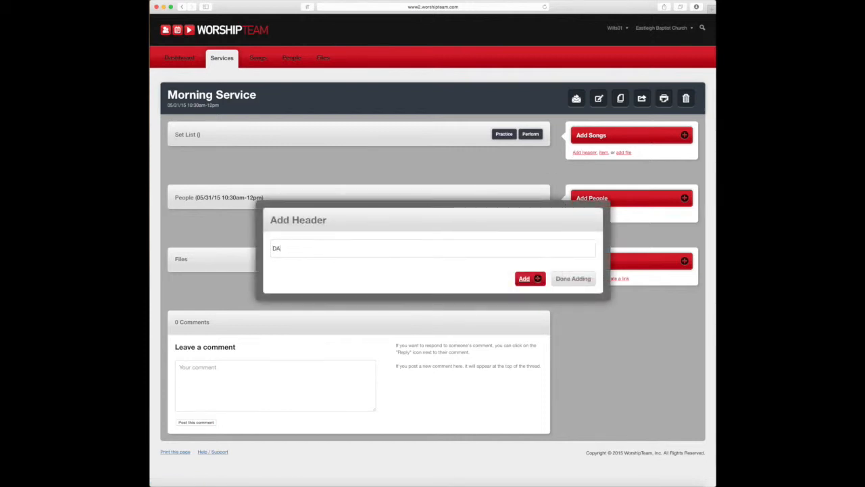
pyautogui.write('DRAFT UPDATE when ready')
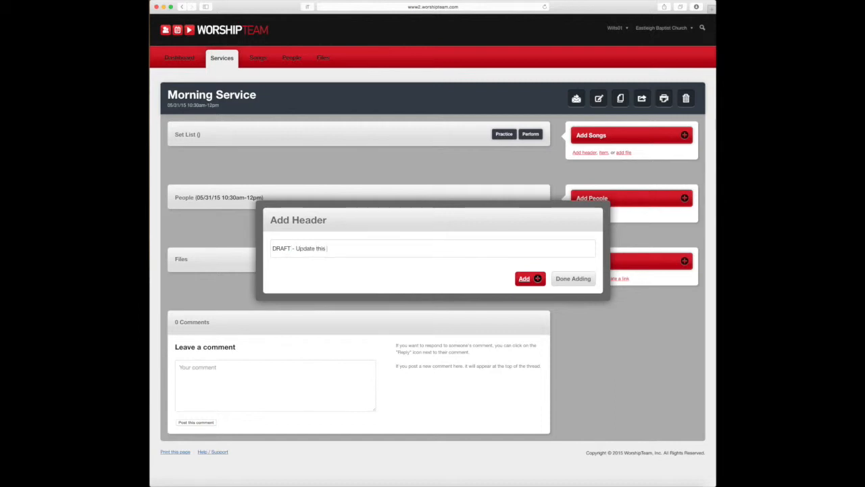
pyautogui.write('line wi')
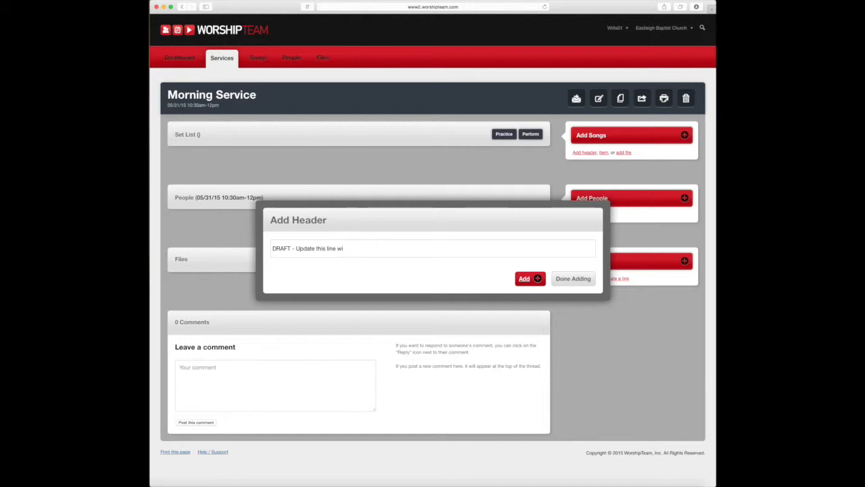
pyautogui.write('th status of O')
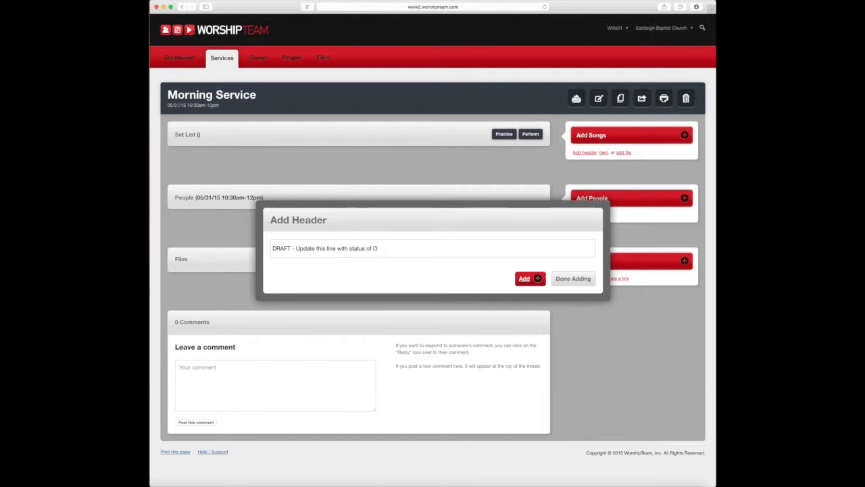
pyautogui.write('oS')
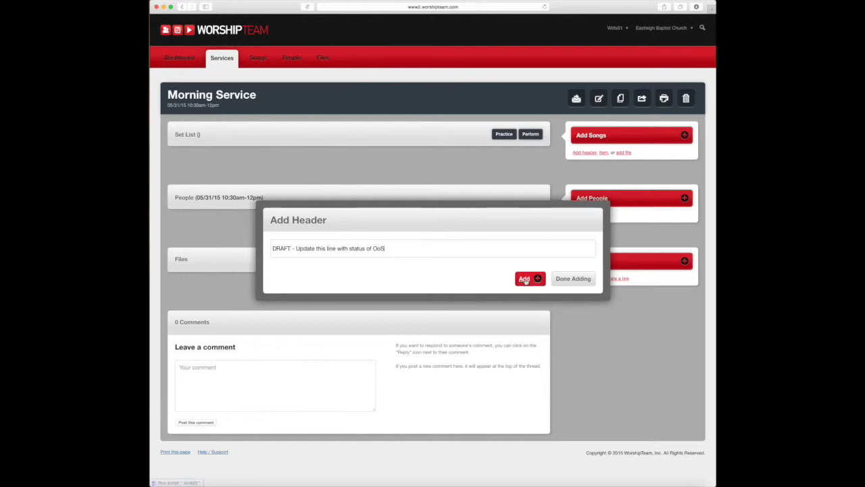
pyautogui.click(527, 278)
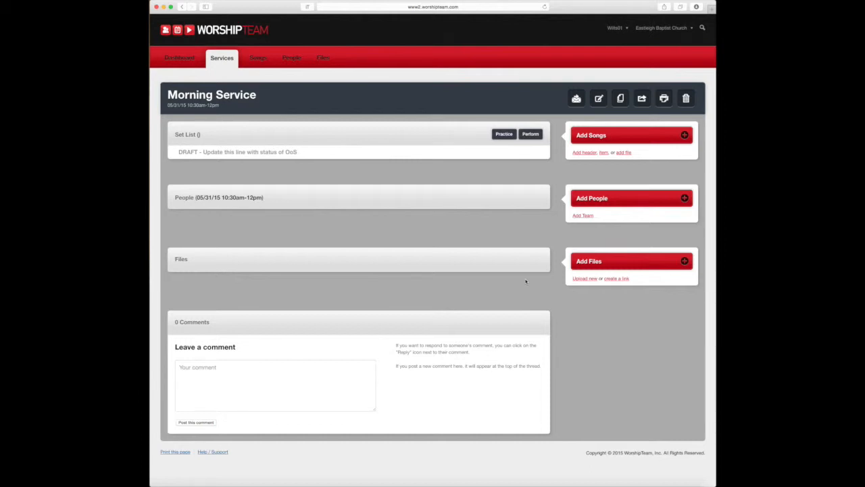
pyautogui.moveTo(620, 98)
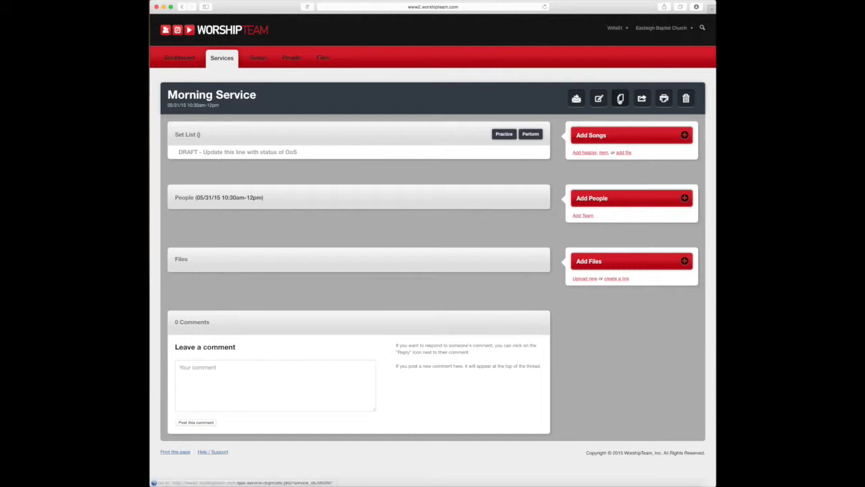
pyautogui.moveTo(620, 98)
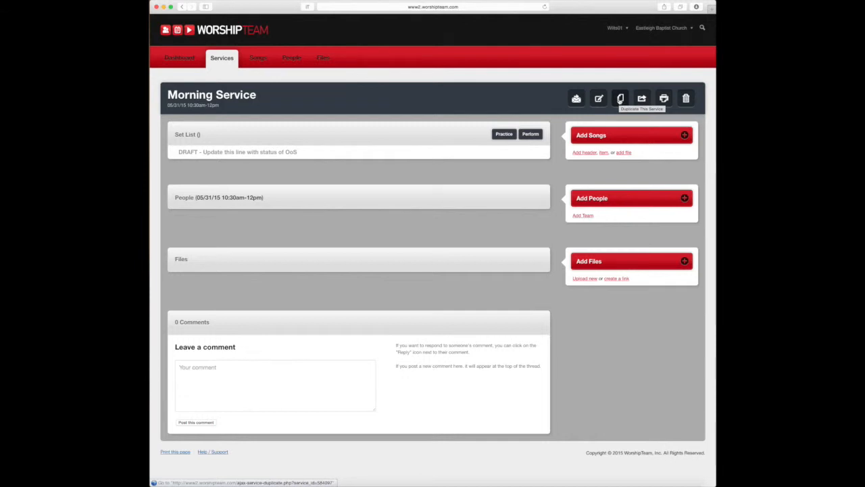
# - Duplicate the Morning Service weekly without people, creating copies through 07/12/15
pyautogui.click(619, 98)
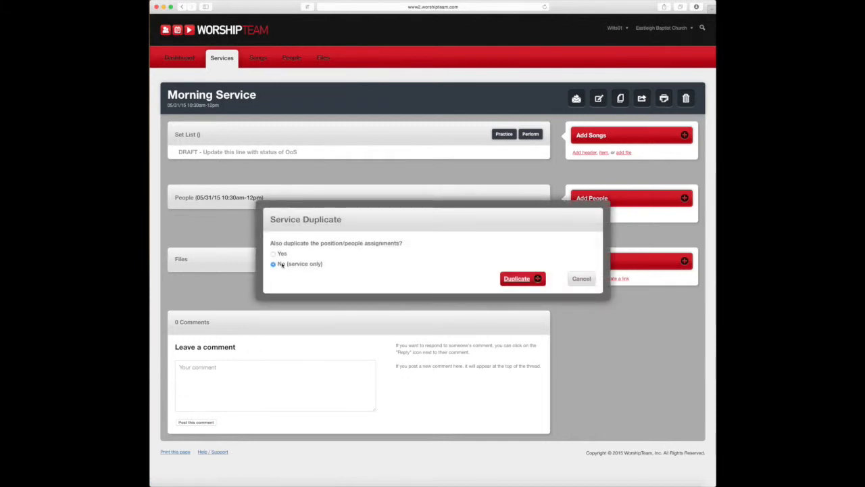
pyautogui.click(517, 278)
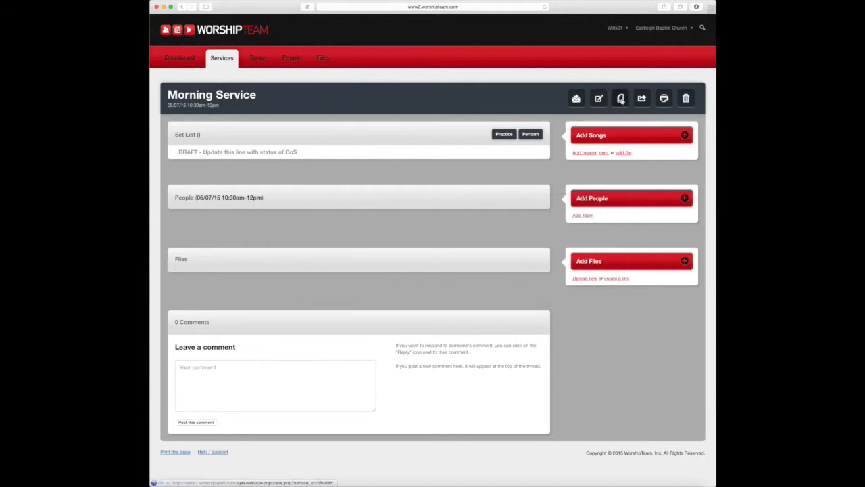
pyautogui.click(620, 98)
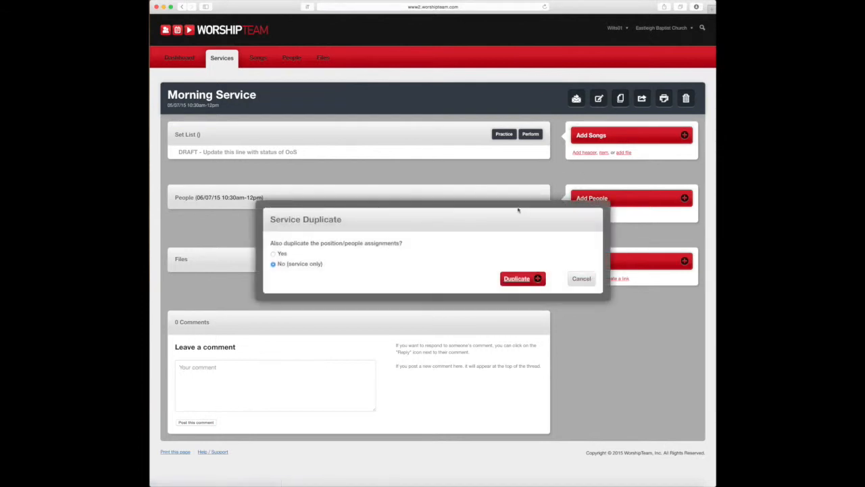
pyautogui.click(516, 278)
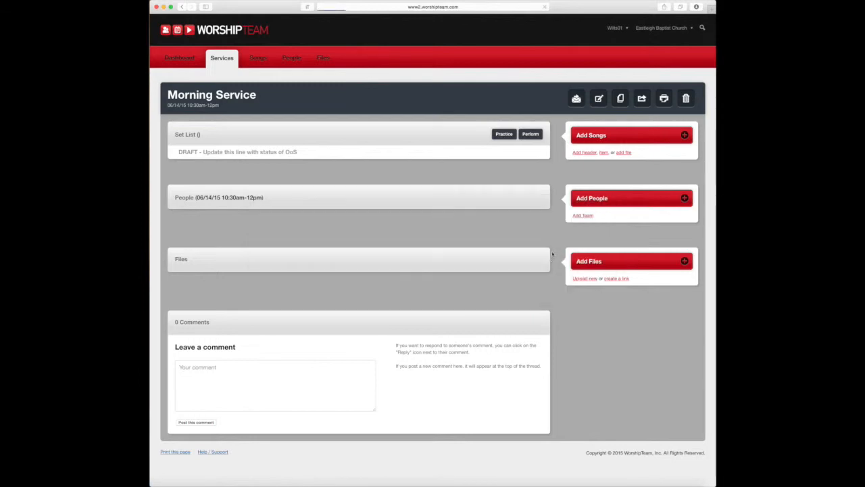
pyautogui.click(620, 98)
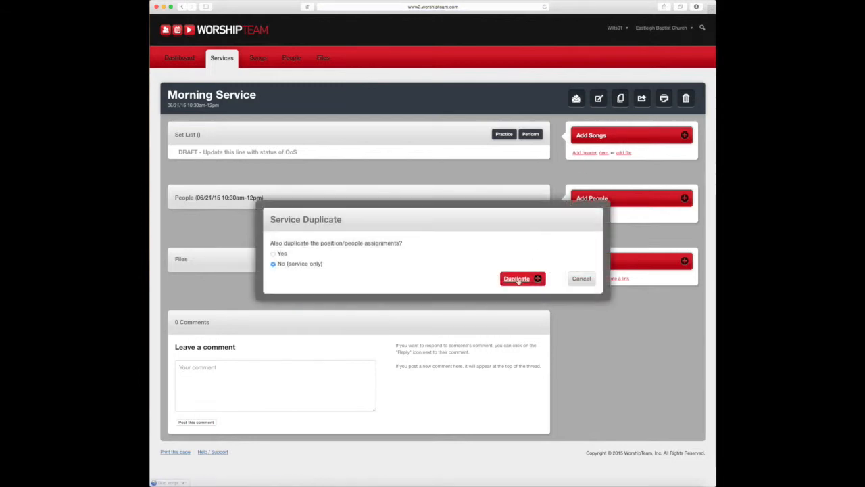
pyautogui.click(517, 279)
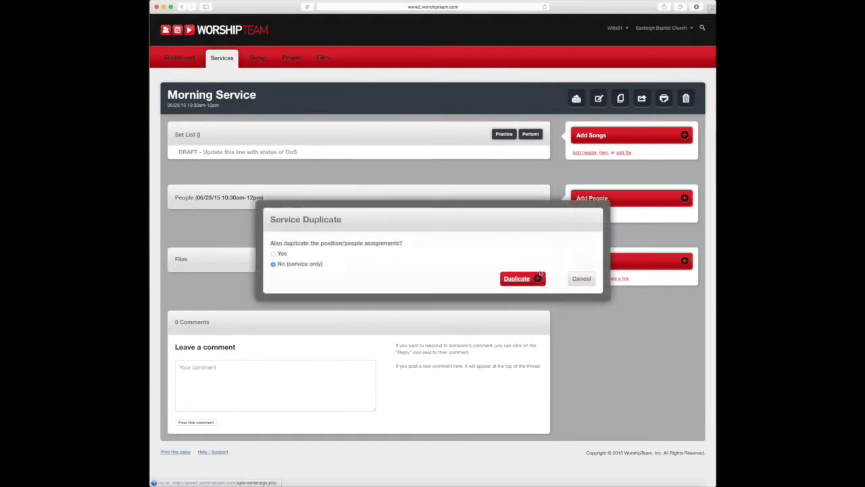
pyautogui.click(517, 278)
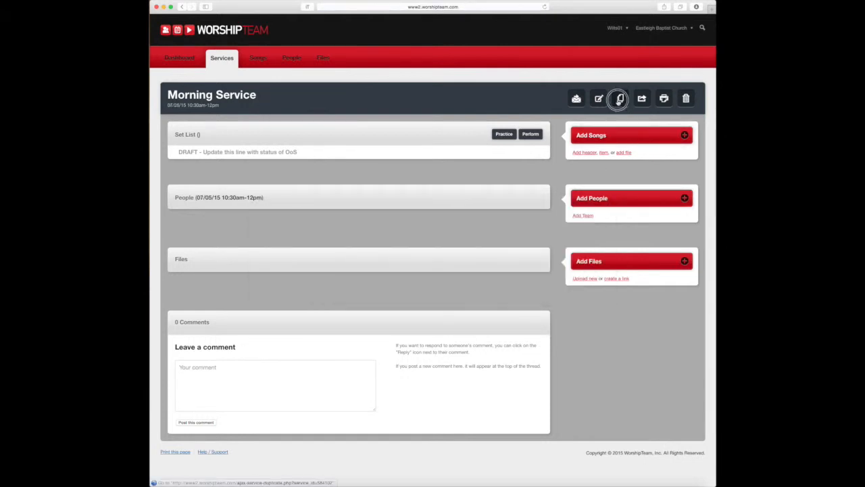
pyautogui.click(617, 98)
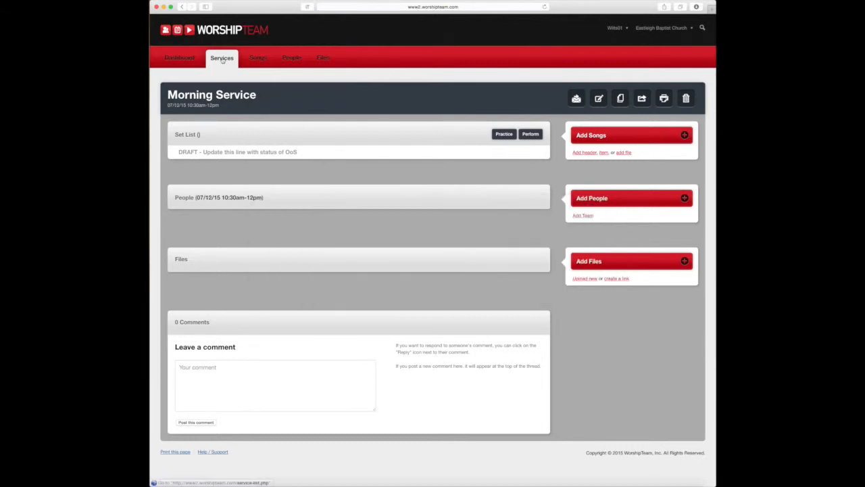
# - Return to Services and switch to List view to reach the 5/31 Morning Service
pyautogui.click(222, 57)
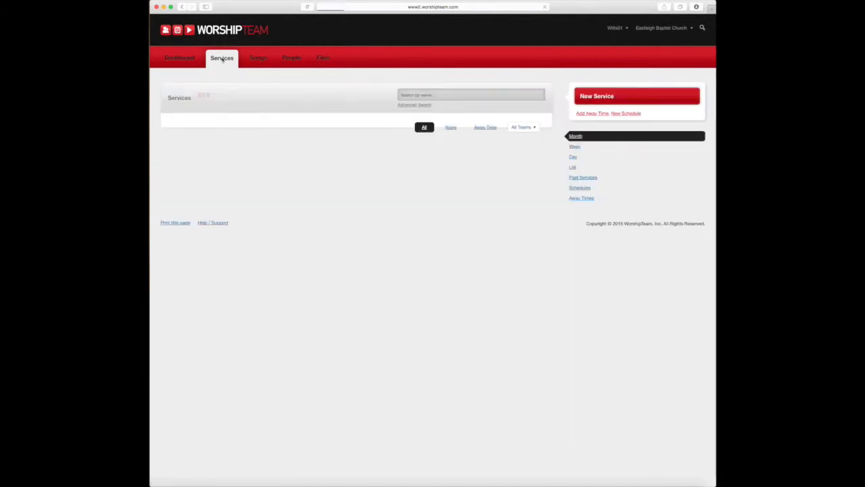
pyautogui.click(573, 167)
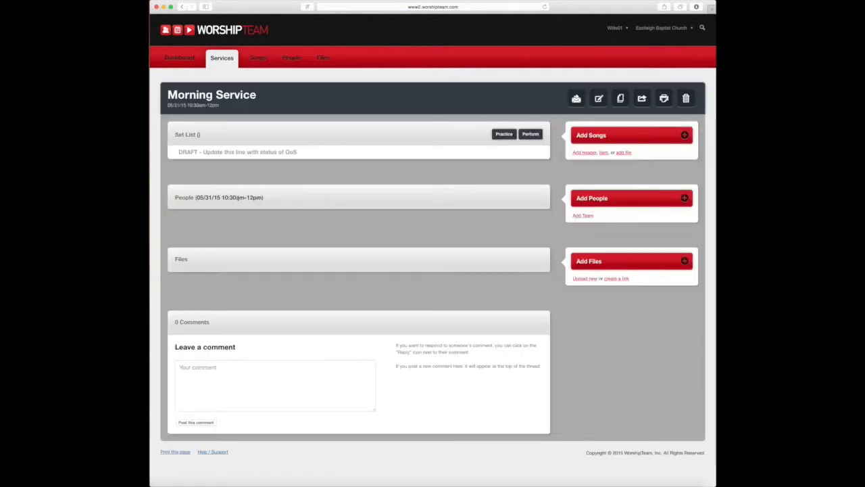
pyautogui.moveTo(620, 98)
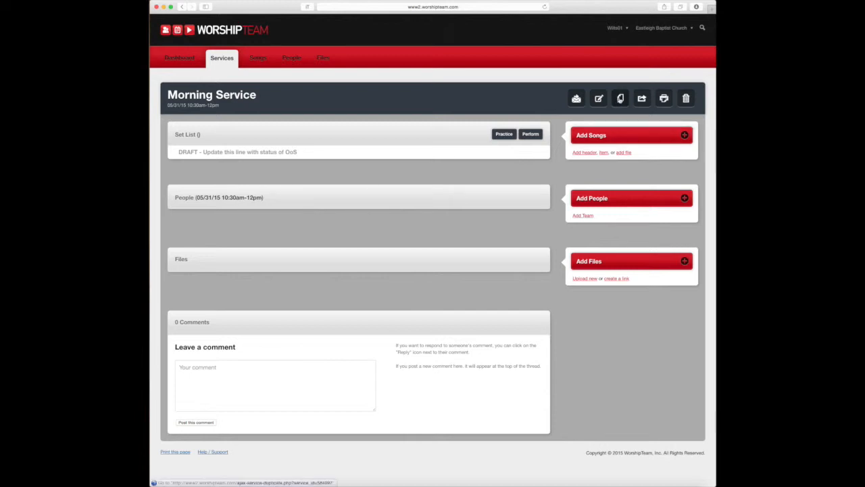
pyautogui.moveTo(641, 98)
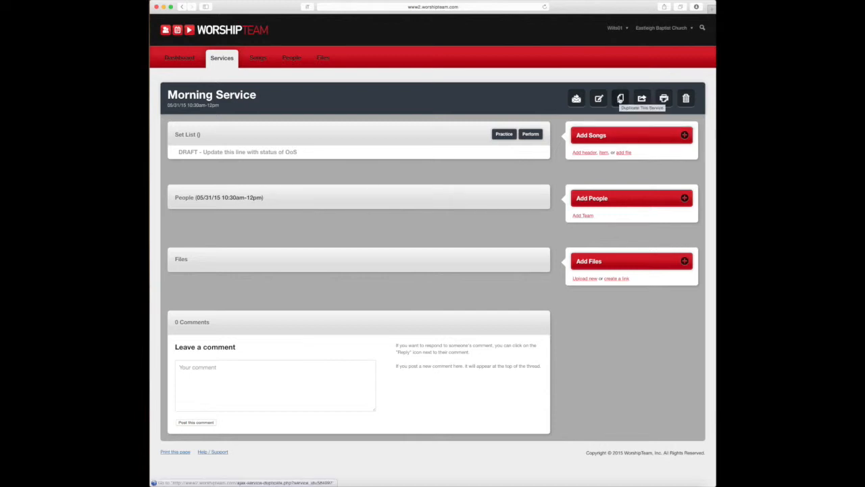
# - Duplicate the 05/31 Morning Service as service only, producing a 06/07 copy
pyautogui.click(642, 98)
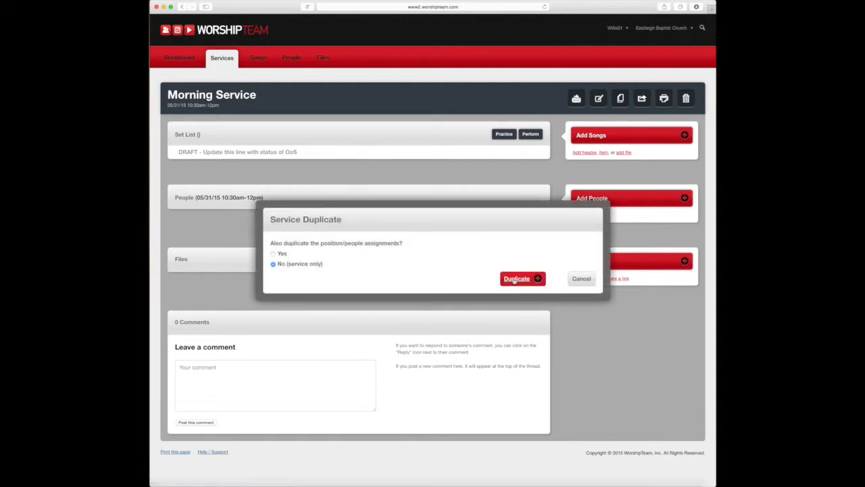
pyautogui.click(517, 278)
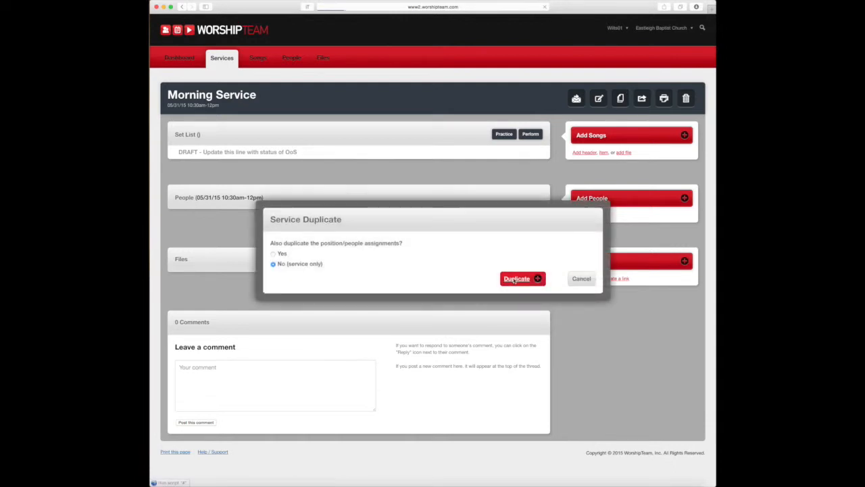
pyautogui.click(517, 278)
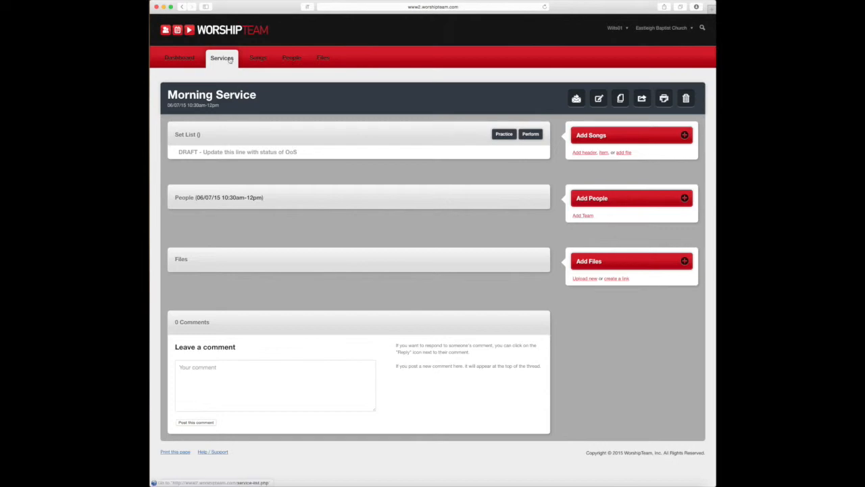
# - Edit the 6/07 copy into an Evening Service on 05/31/2015, 6:30pm to 7:30pm
pyautogui.click(222, 58)
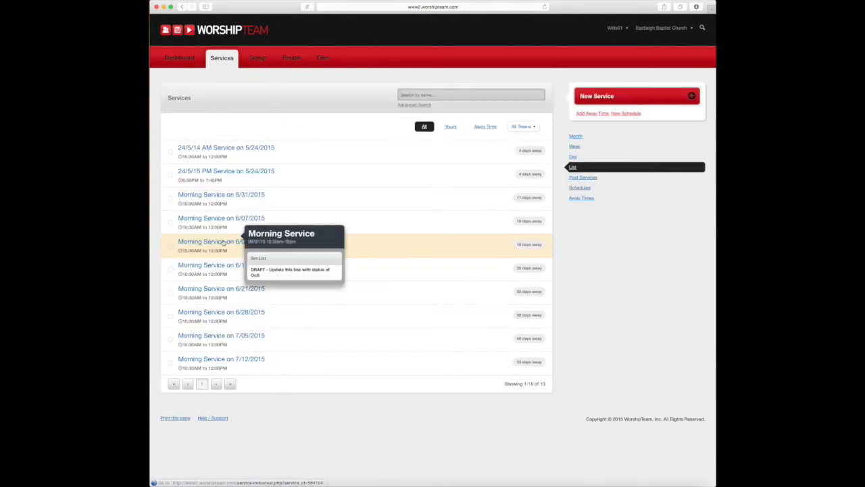
pyautogui.moveTo(221, 221)
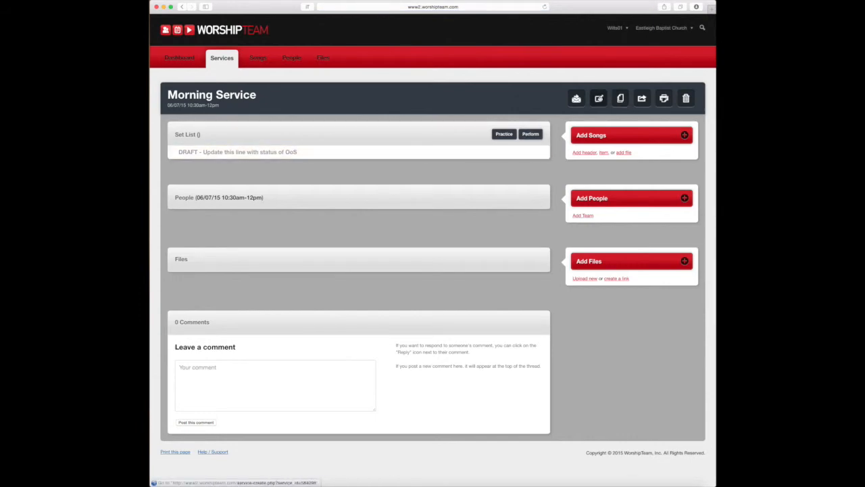
pyautogui.click(599, 98)
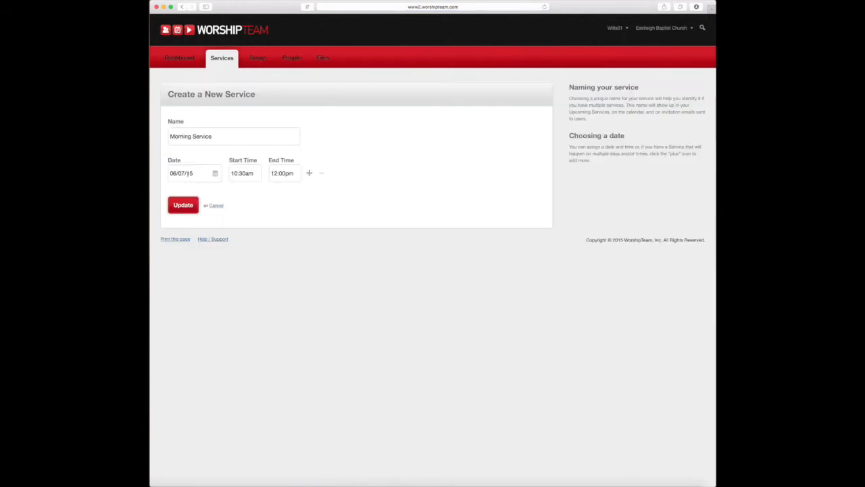
pyautogui.click(193, 173)
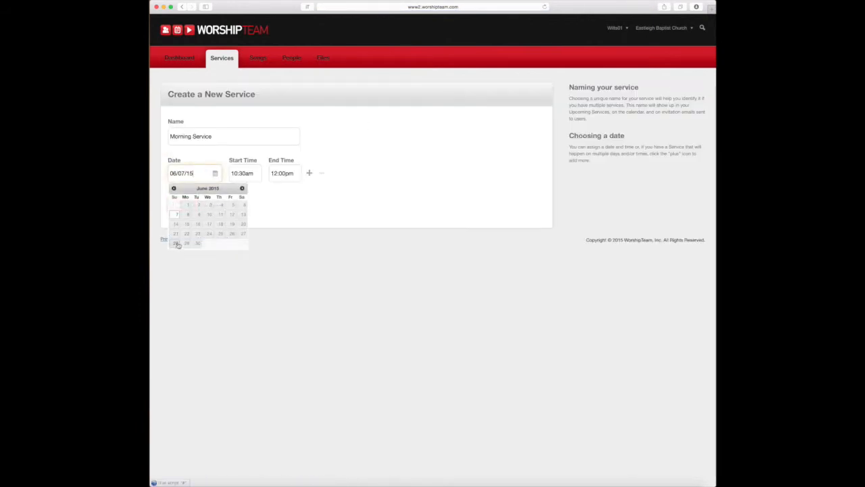
pyautogui.click(173, 188)
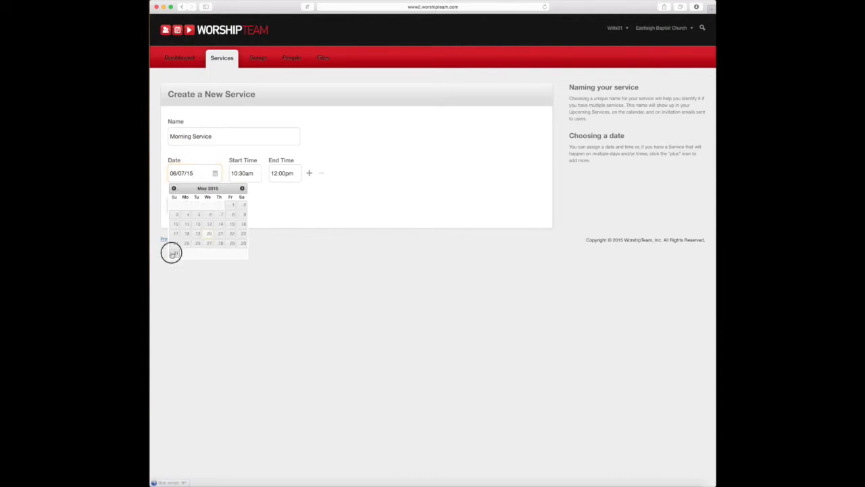
pyautogui.click(243, 242)
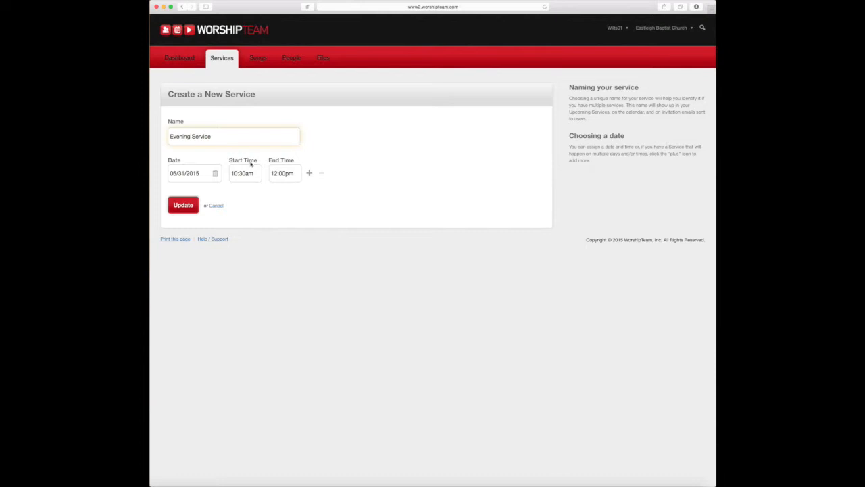
pyautogui.click(243, 173)
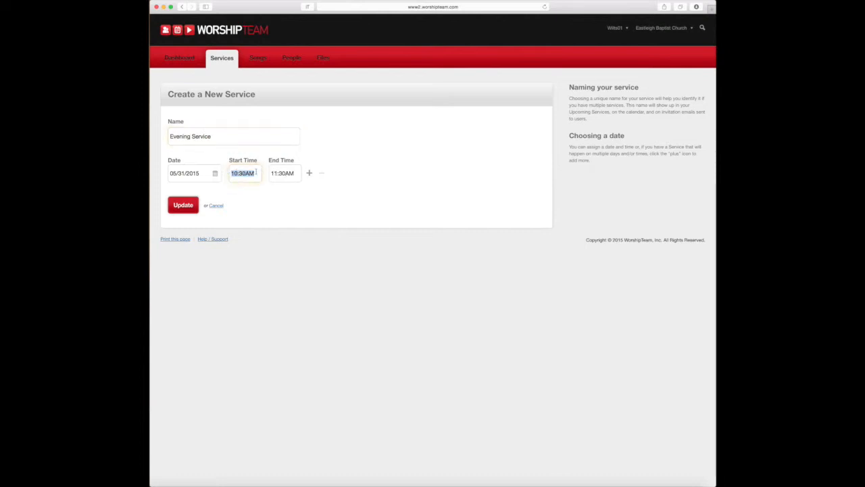
pyautogui.write('06:30AM')
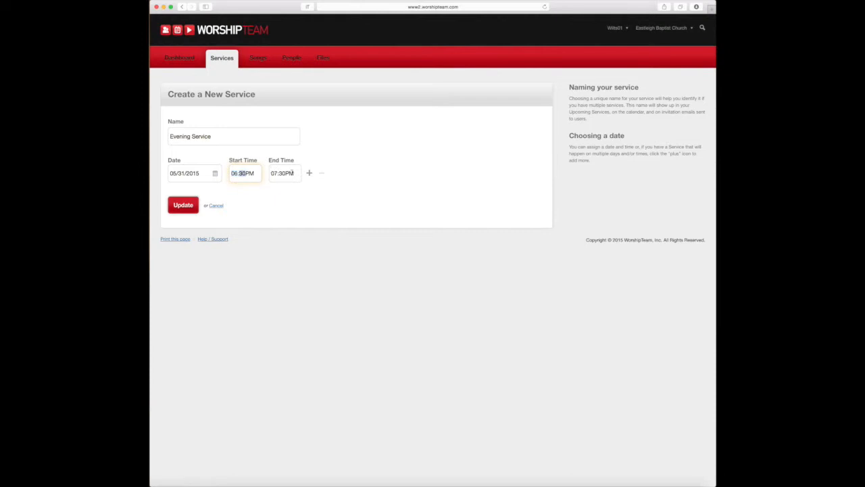
pyautogui.click(282, 173)
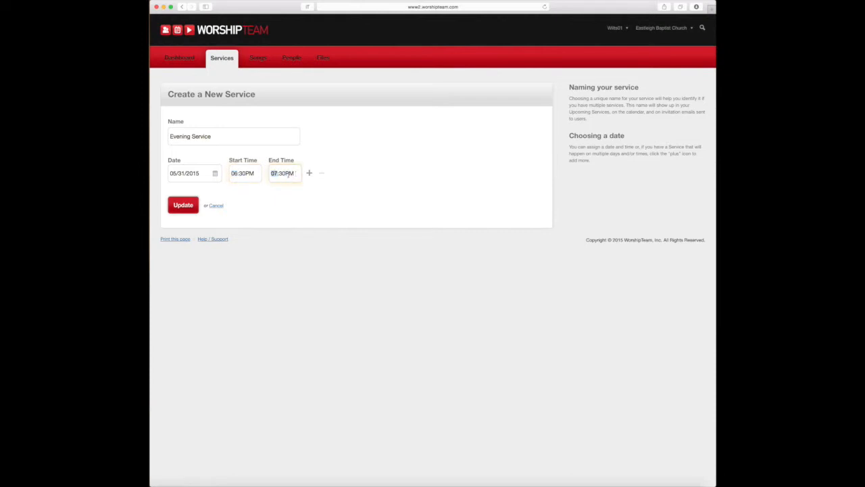
pyautogui.click(183, 205)
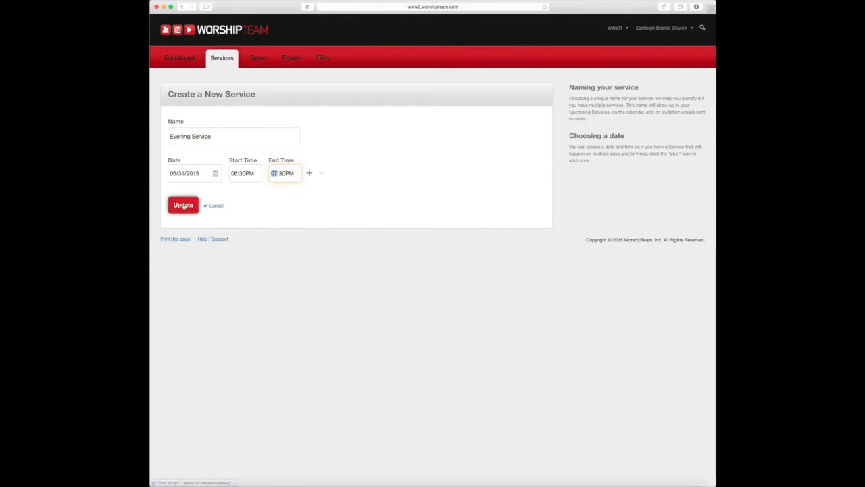
pyautogui.click(183, 205)
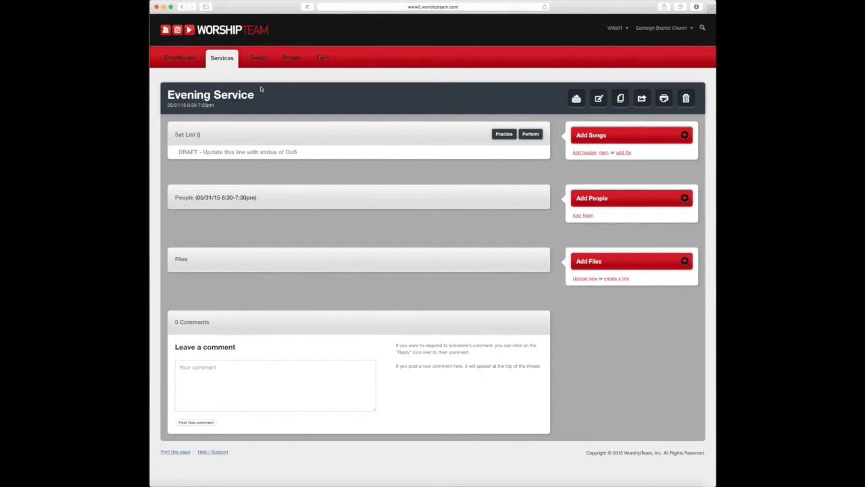
# - Duplicate the 5/31 Evening Service weekly without people, making copies through 6/21
pyautogui.click(221, 57)
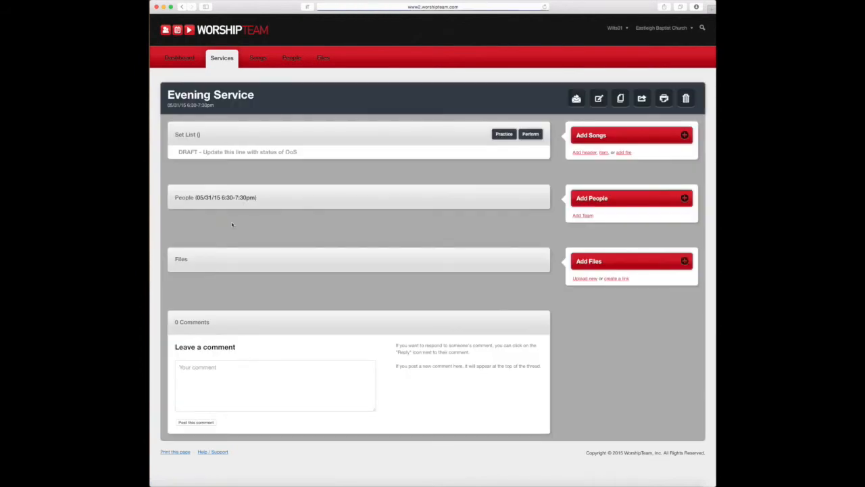
pyautogui.click(619, 98)
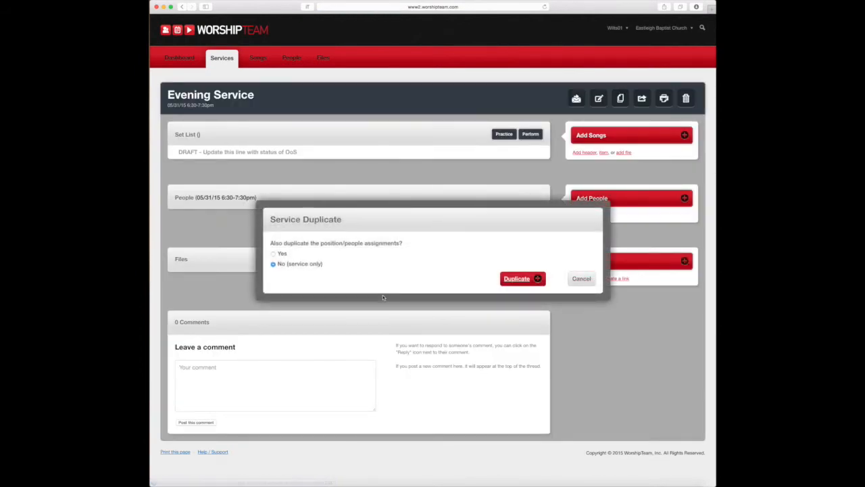
pyautogui.click(516, 279)
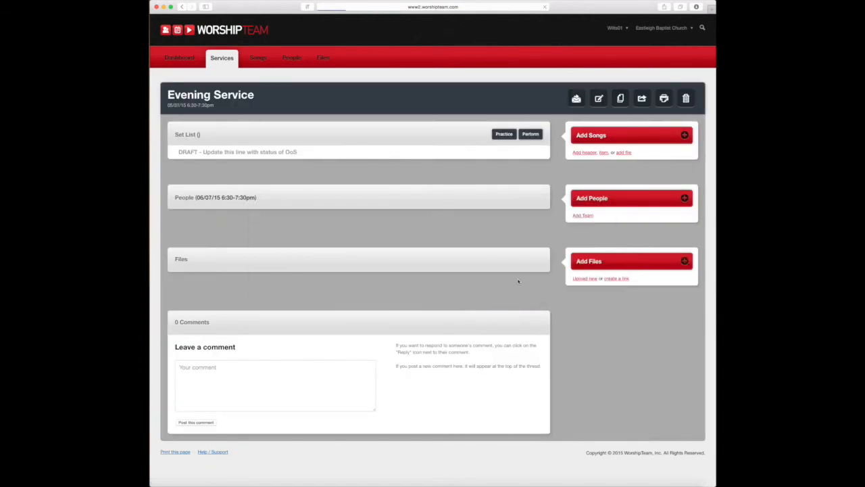
pyautogui.click(620, 98)
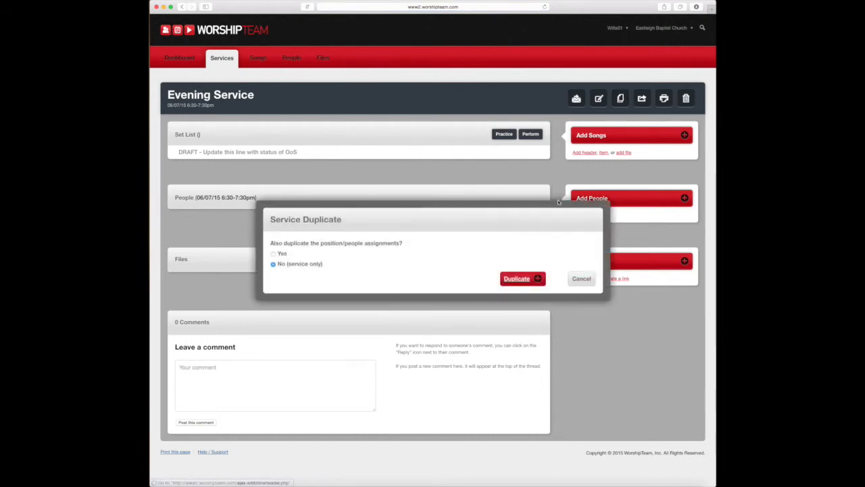
pyautogui.click(517, 278)
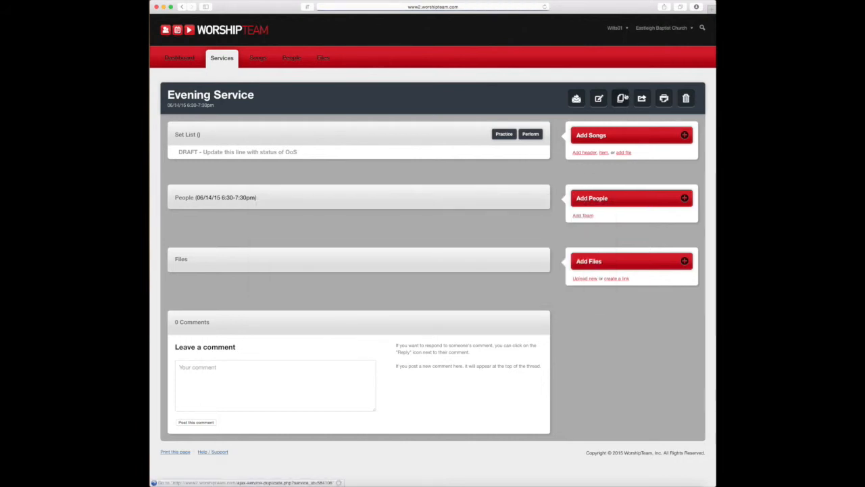
pyautogui.click(621, 98)
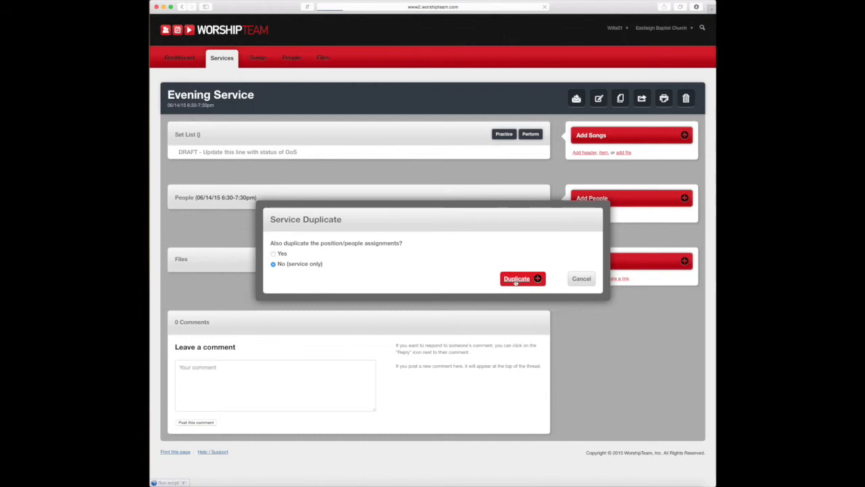
pyautogui.click(516, 278)
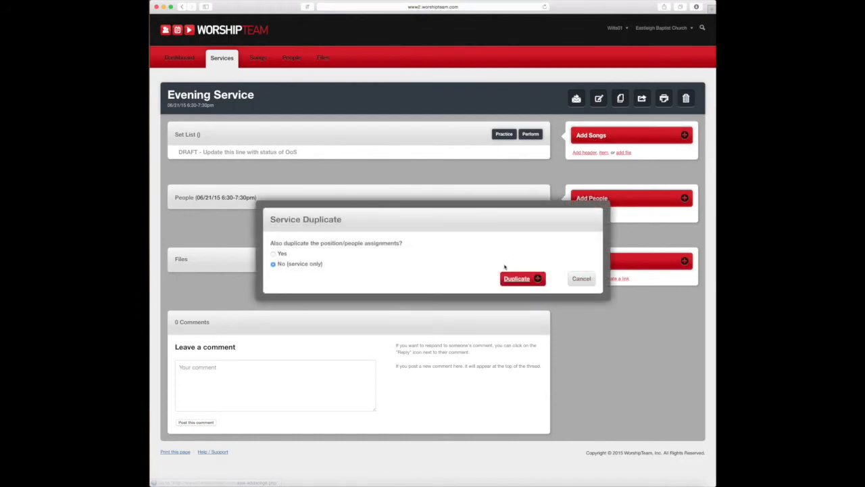
# - Create further Evening Service copies for 6/28 through 7/19, then return to Services
pyautogui.click(517, 279)
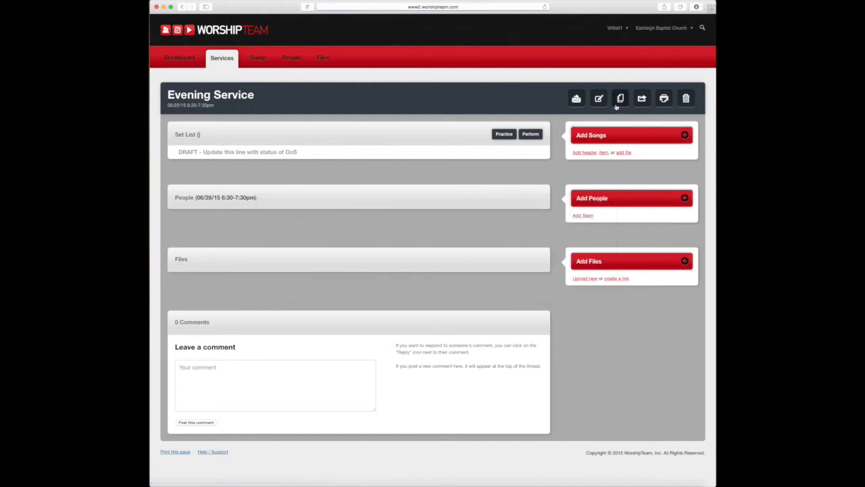
pyautogui.click(620, 98)
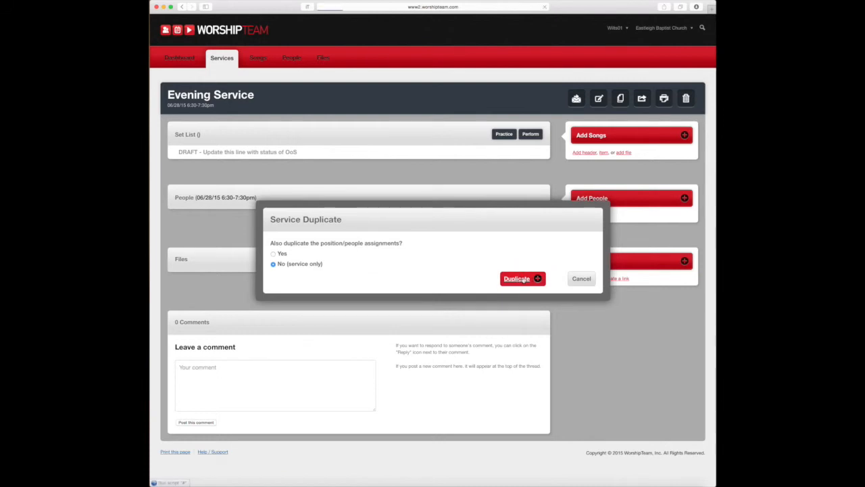
pyautogui.click(517, 278)
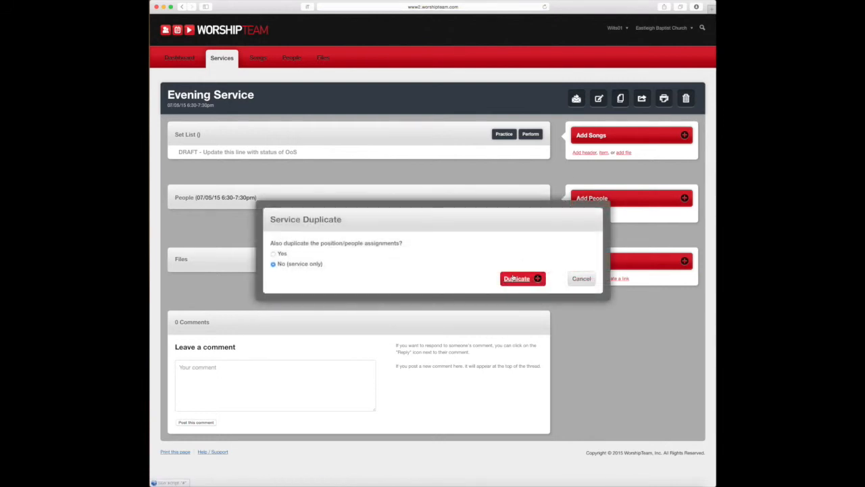
pyautogui.click(516, 279)
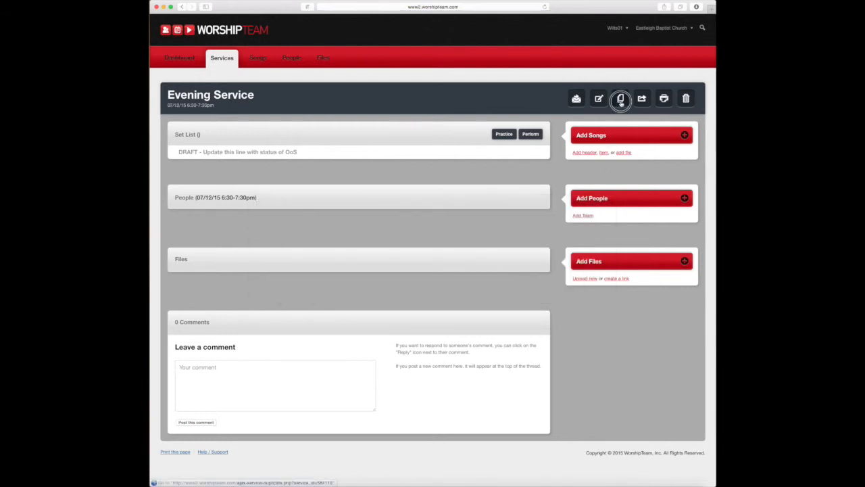
pyautogui.click(621, 98)
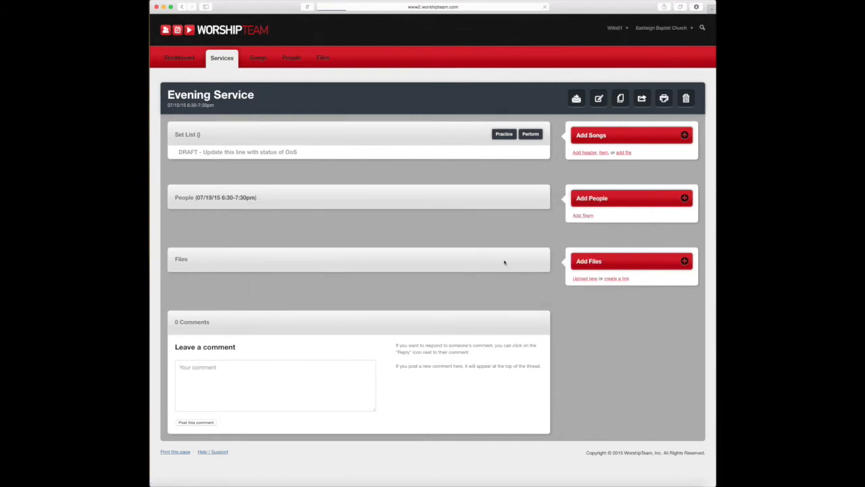
pyautogui.click(222, 57)
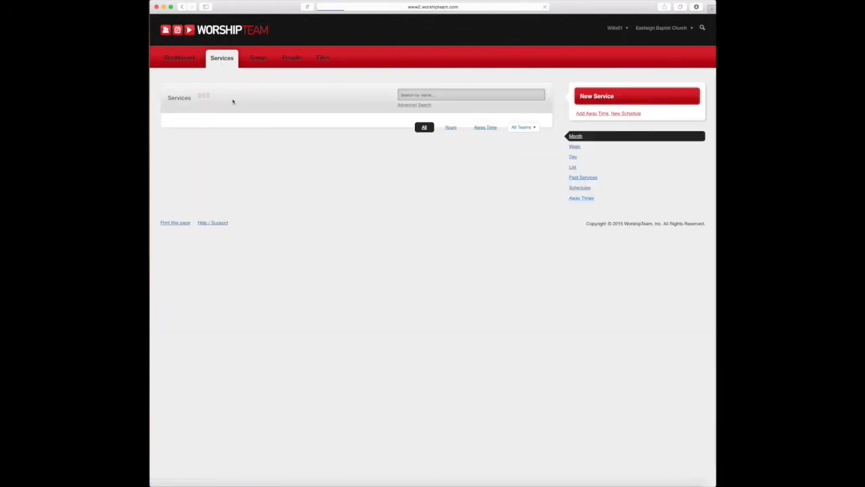
# - List the services and check page 2 to confirm copies run to 07/19/15
pyautogui.click(572, 167)
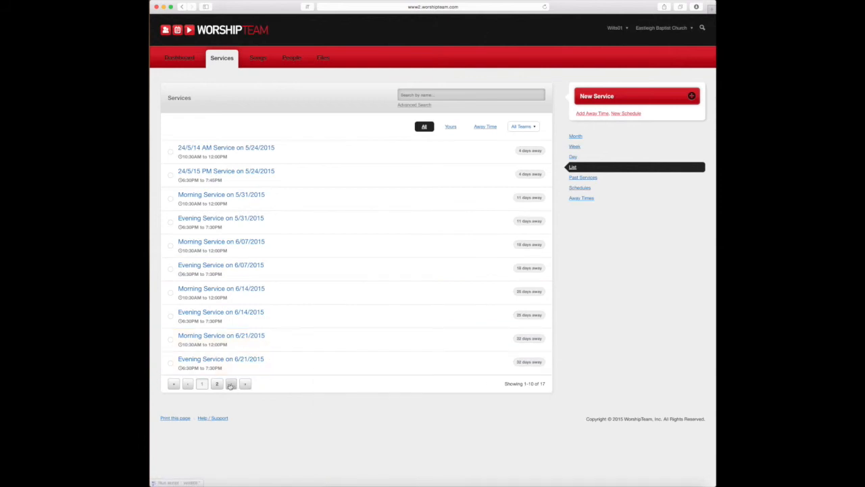
pyautogui.click(231, 383)
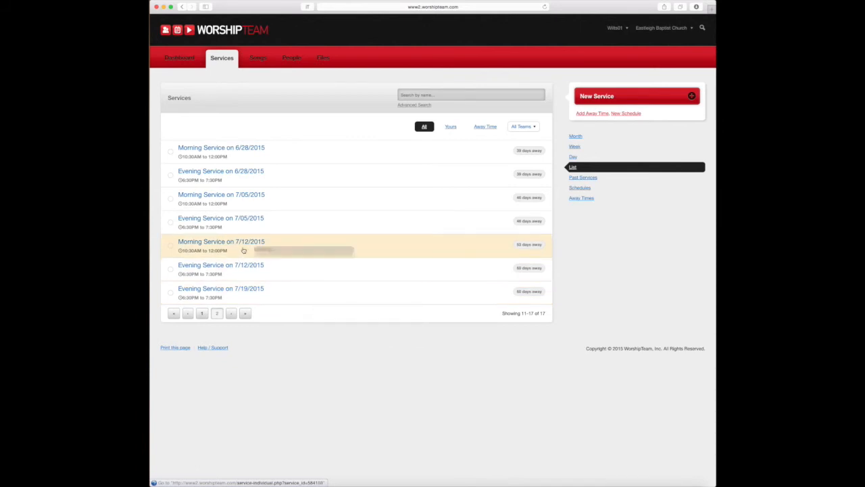
pyautogui.moveTo(240, 326)
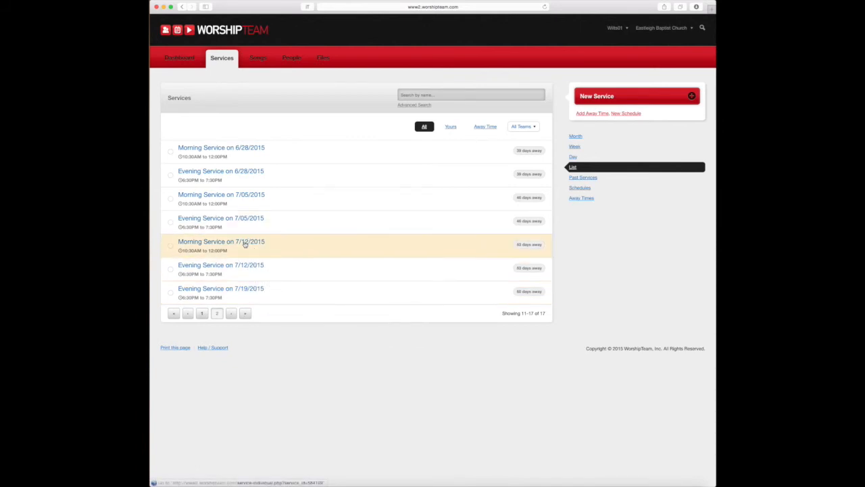
pyautogui.click(201, 313)
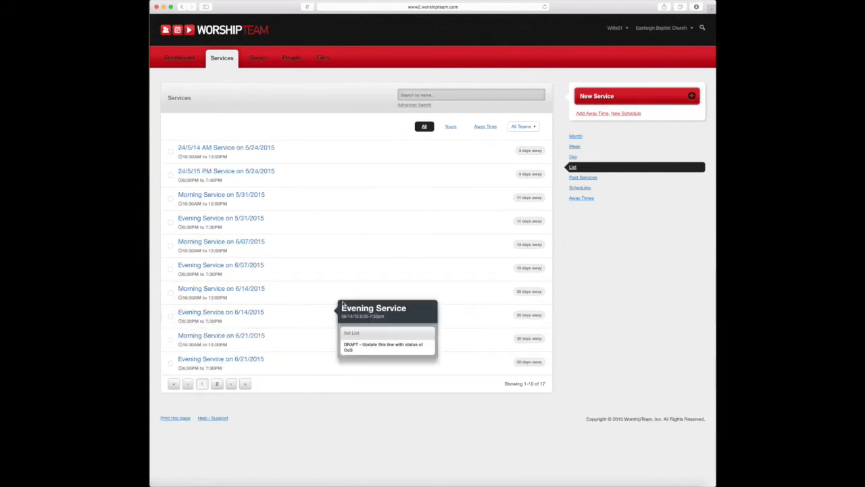
pyautogui.moveTo(255, 277)
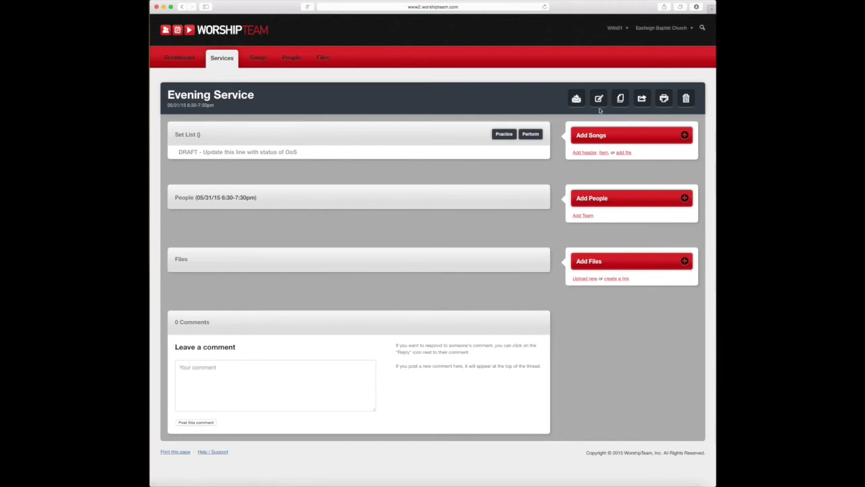
# - Change the 05/31 Evening Service times to 07:00PM start and 08:00PM end, and update
pyautogui.click(598, 98)
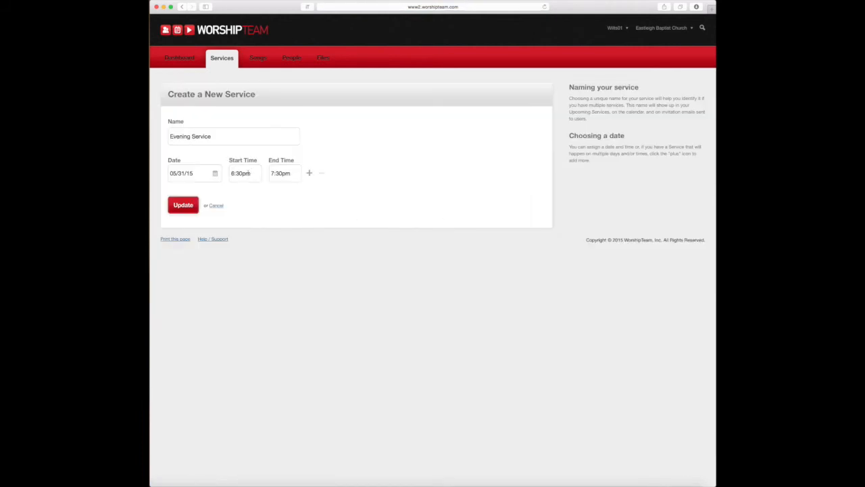
pyautogui.click(244, 173)
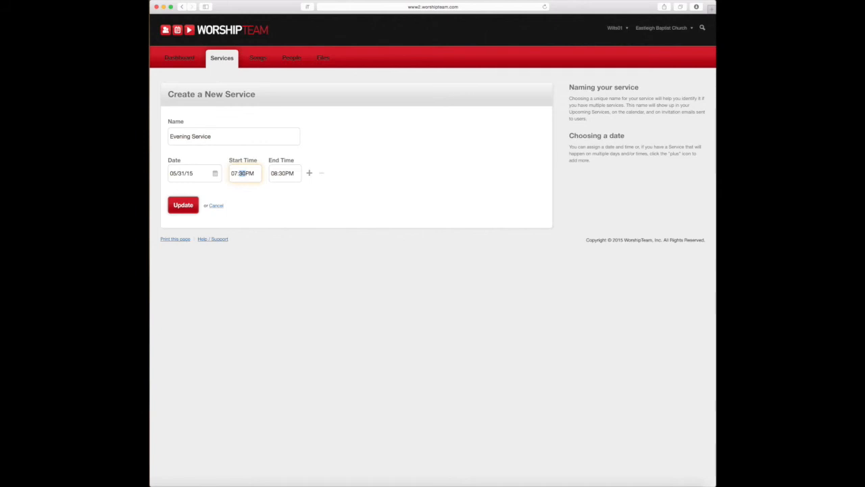
pyautogui.click(283, 173)
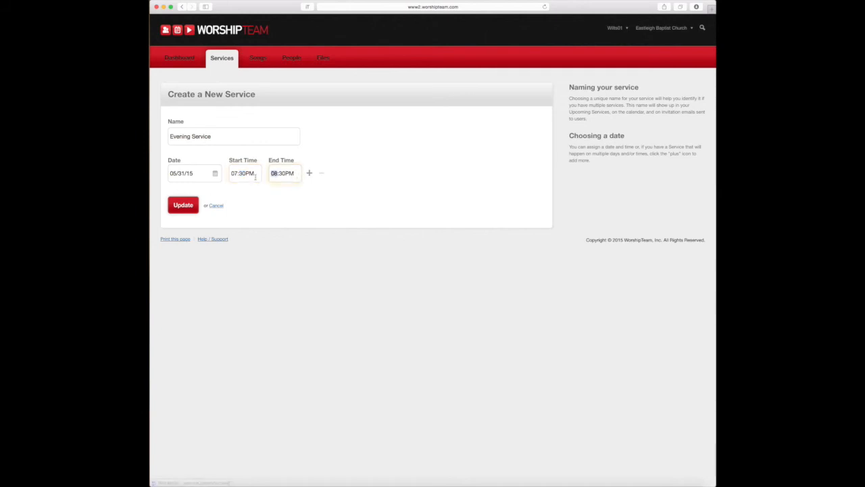
pyautogui.click(244, 173)
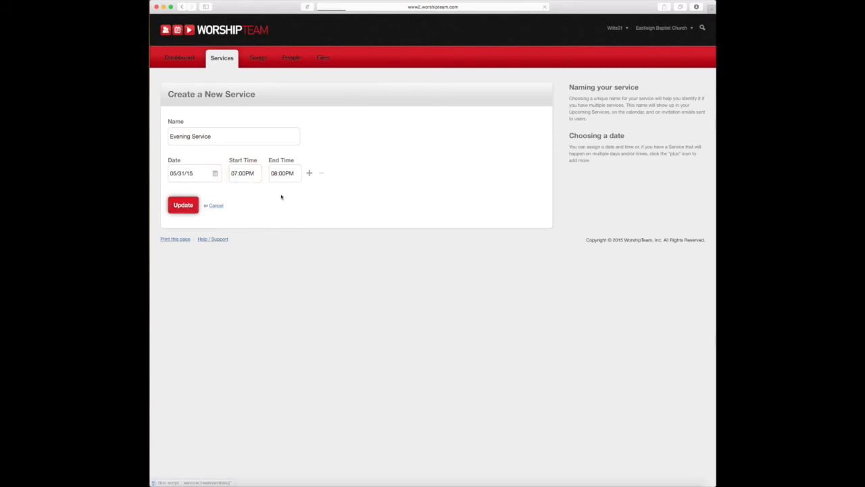
pyautogui.click(182, 204)
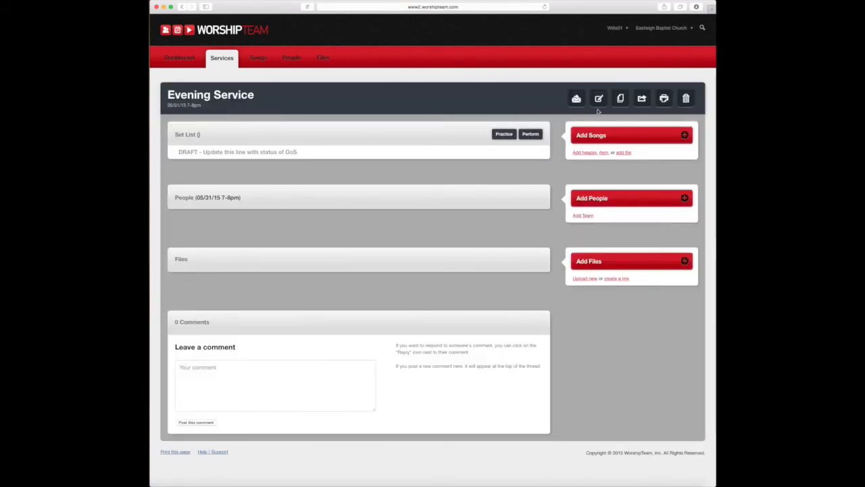
# - Append ' - PULSE' to the 05/31 7–8pm Evening Service name, save, and view the services list
pyautogui.click(598, 98)
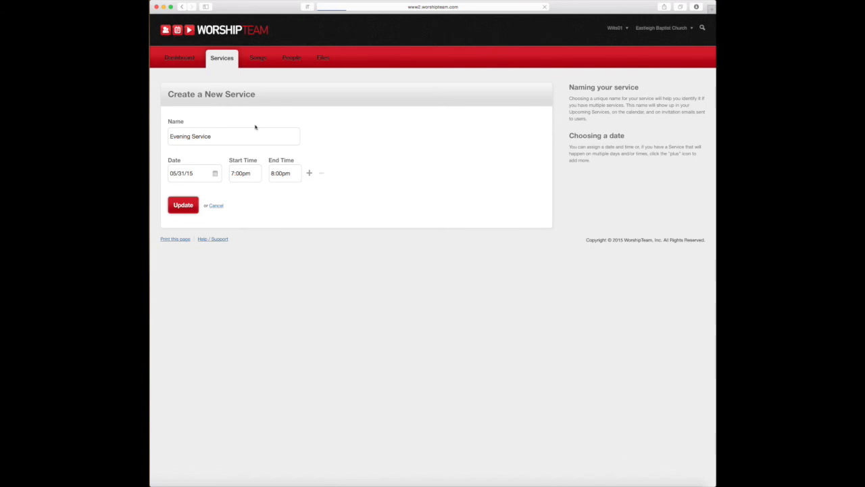
pyautogui.write('- P')
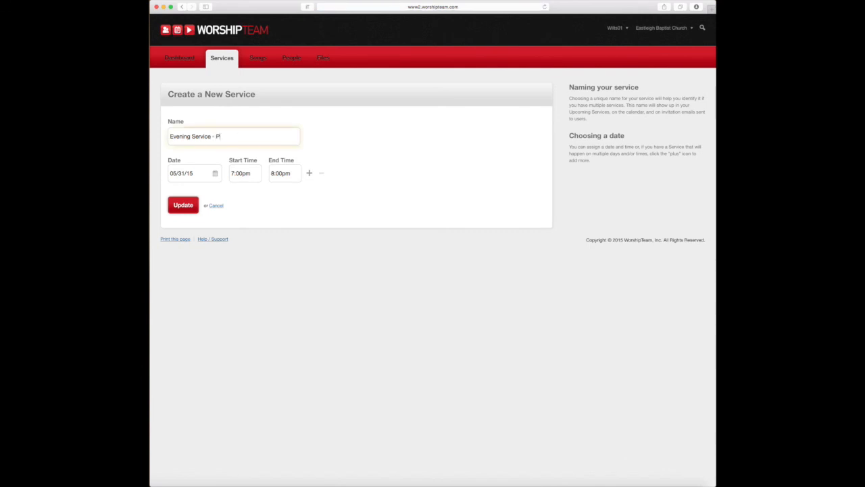
pyautogui.click(182, 205)
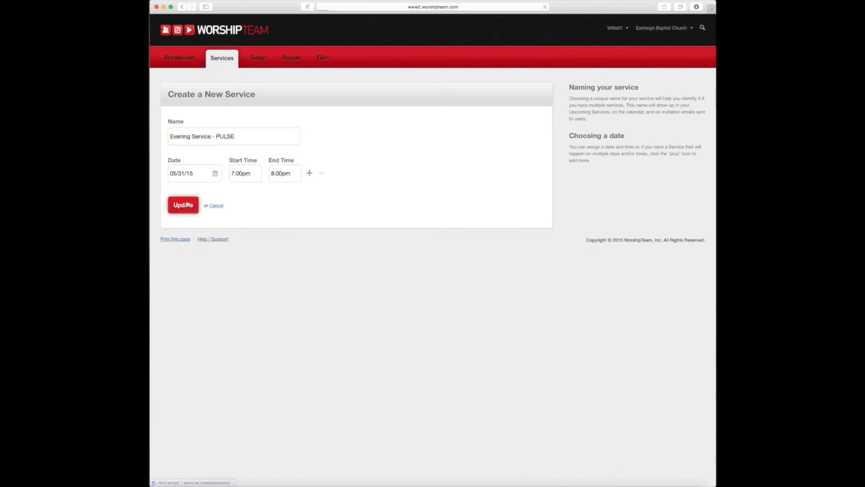
pyautogui.click(183, 204)
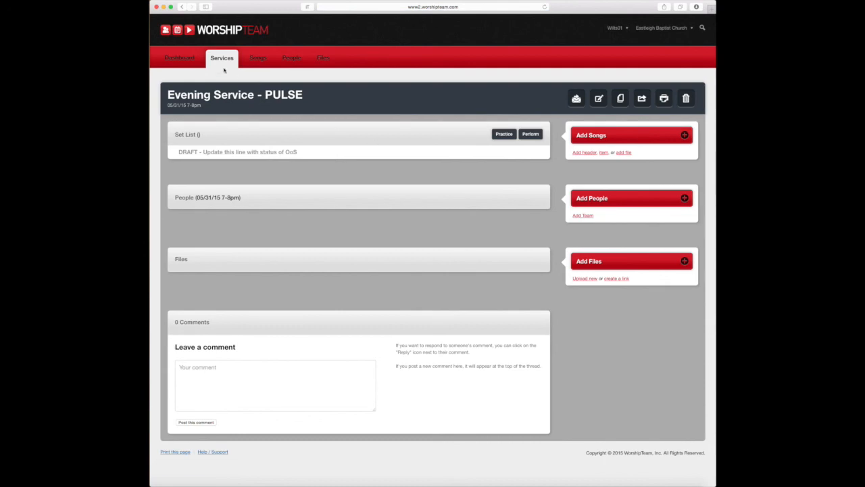
pyautogui.click(222, 57)
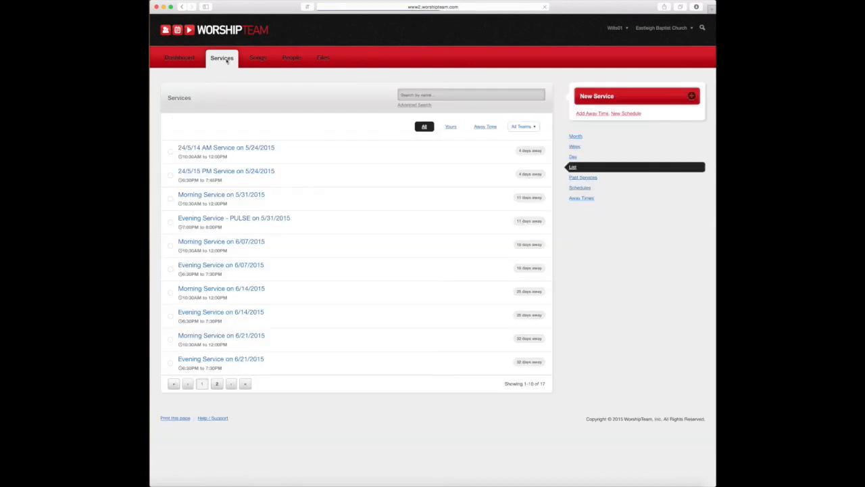